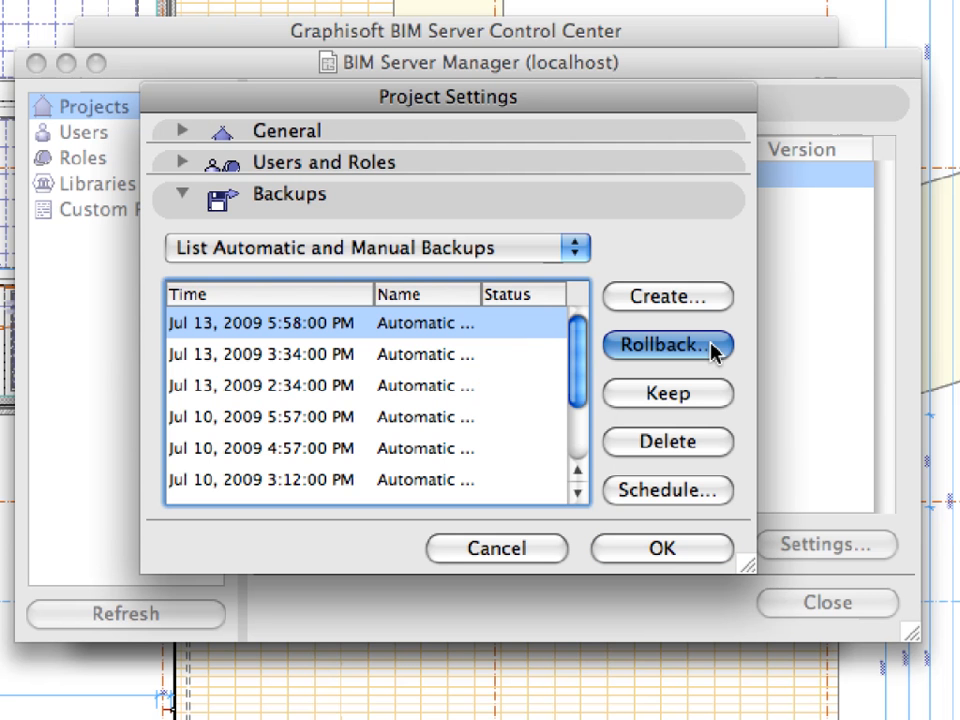
Start a rollback from the Jul 13, 2009 5:58 PM automatic backup in Project Settings
left_click(666, 344)
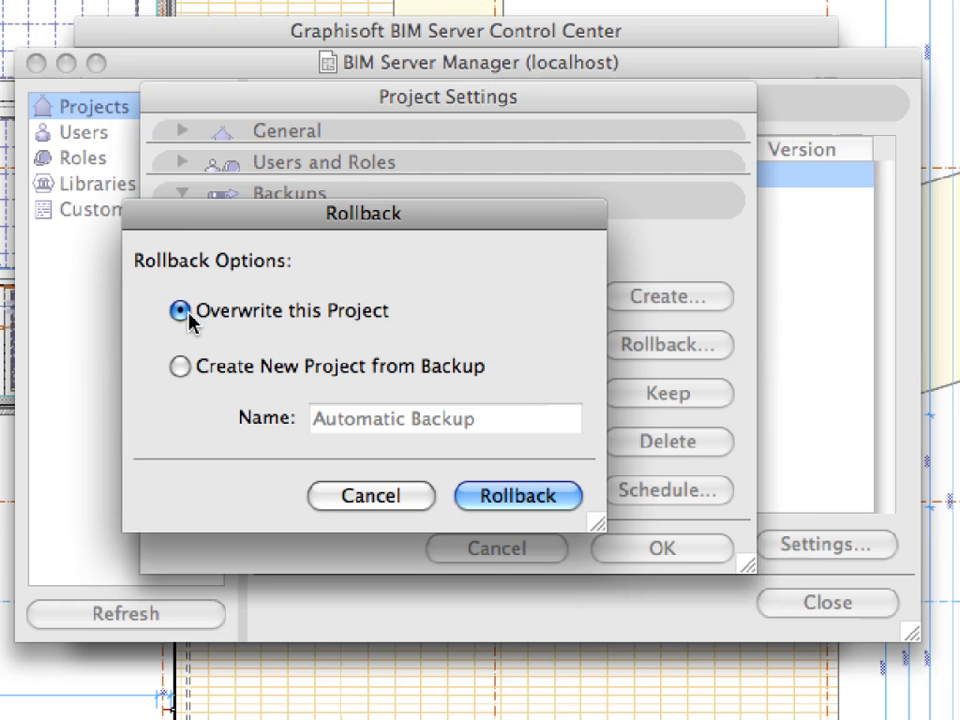
mouse_move(496, 424)
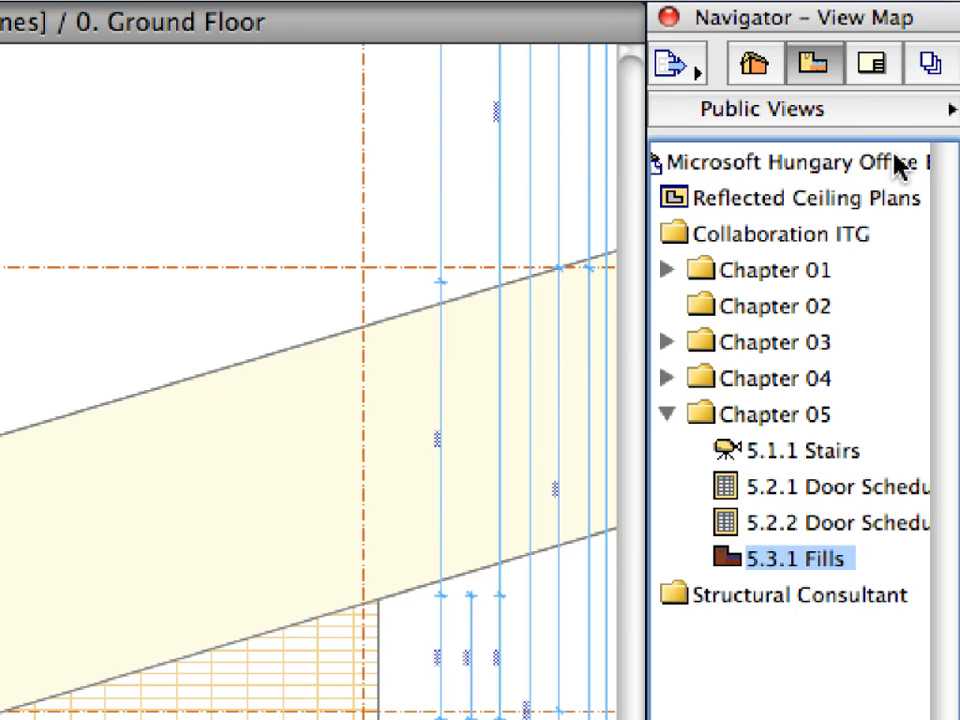
mouse_move(844, 76)
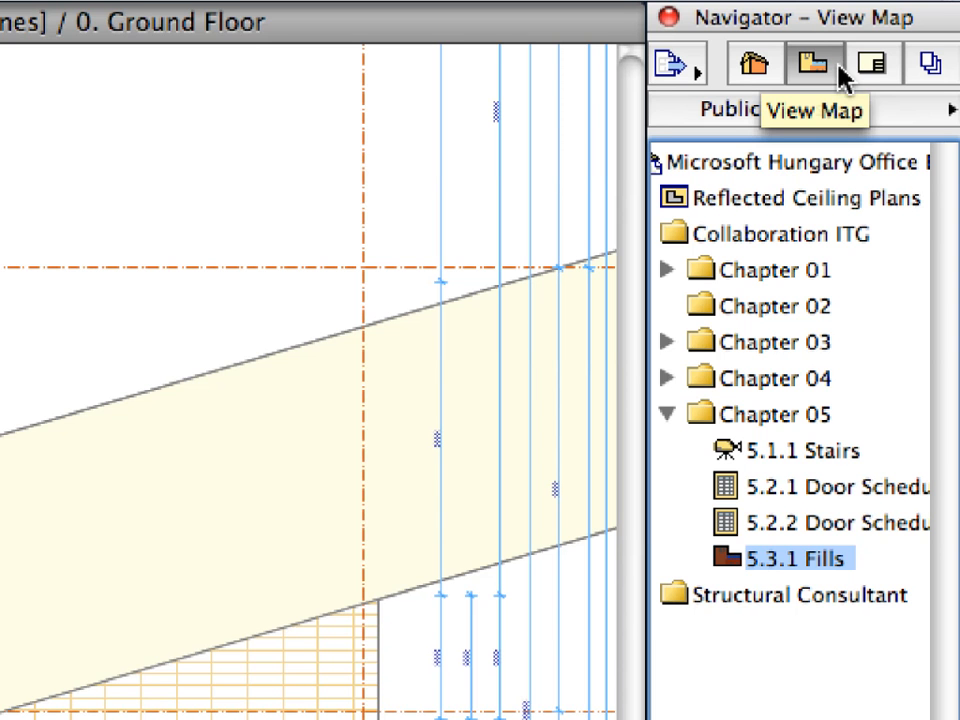
mouse_move(820, 520)
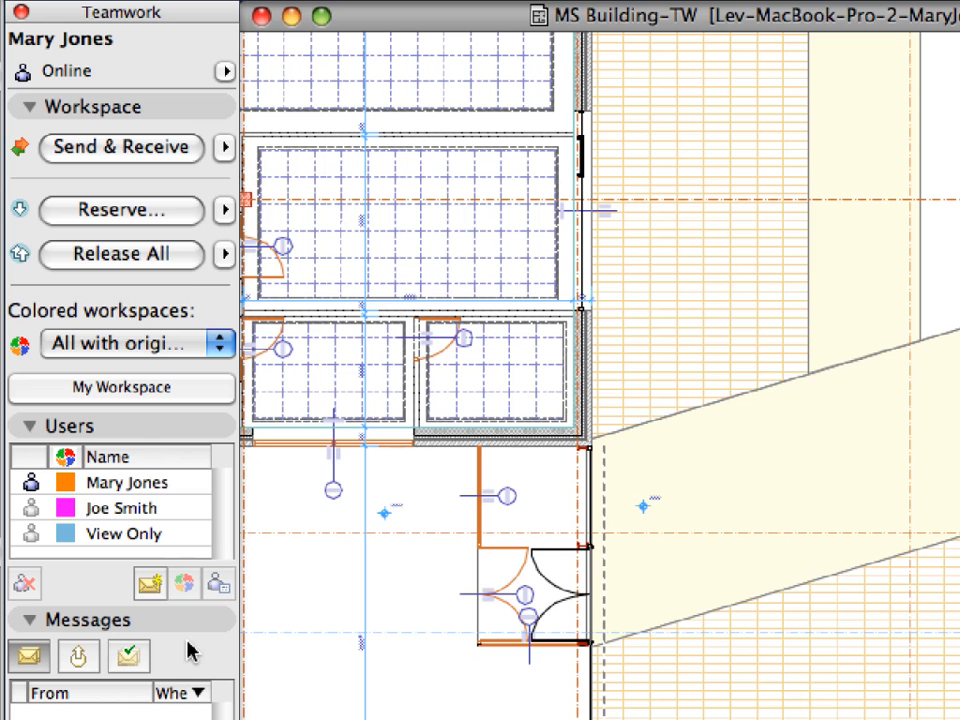
mouse_move(196, 584)
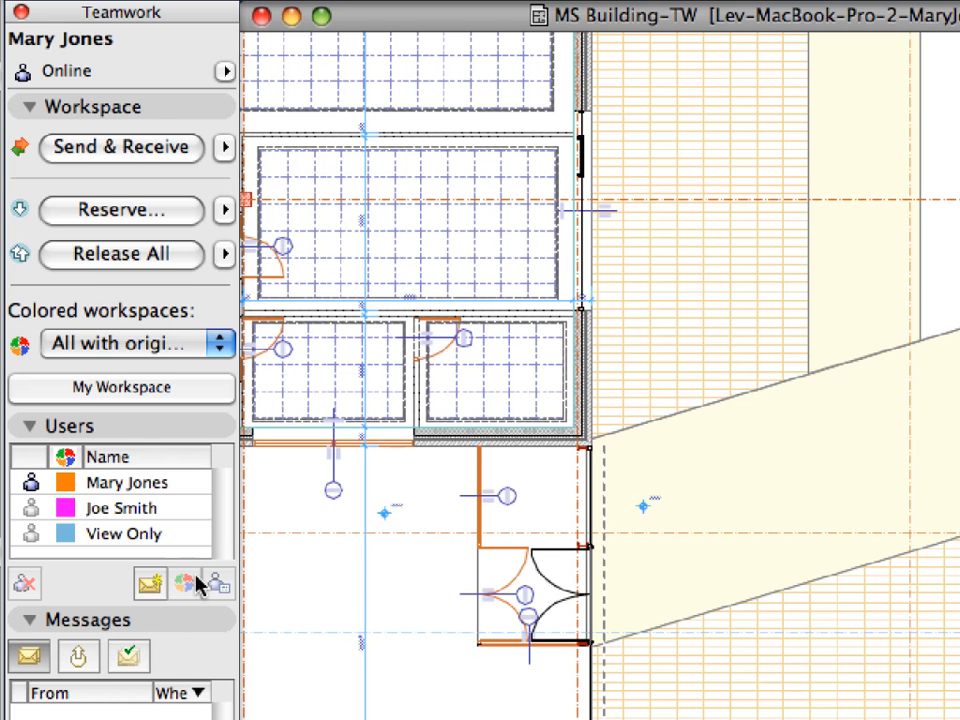
mouse_move(192, 518)
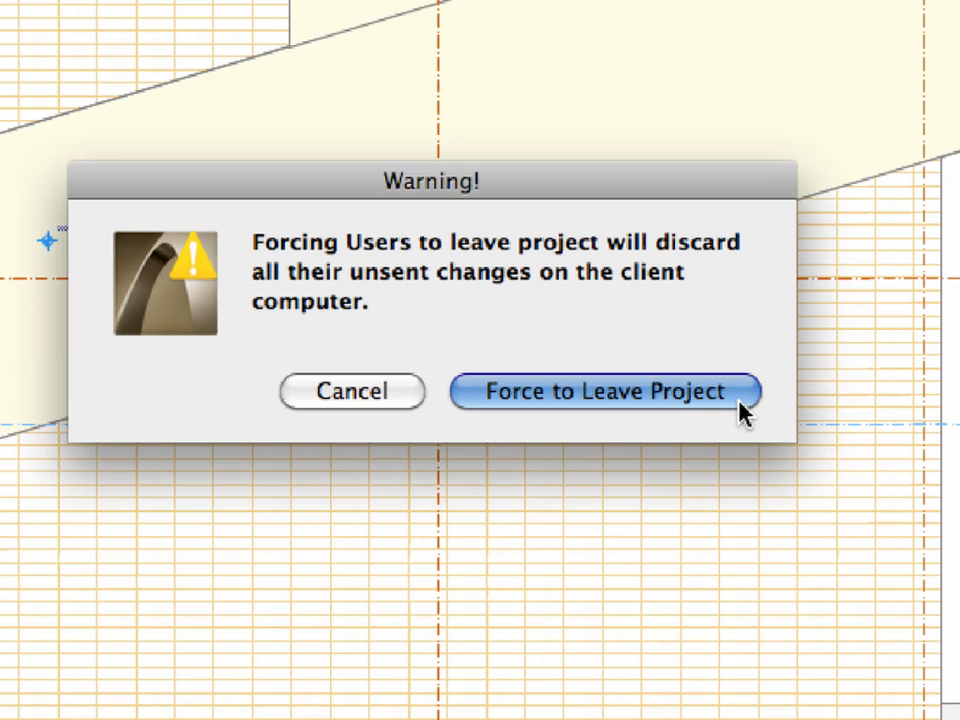
Confirm Force to Leave Project in the warning, discarding other users' unsent changes
left_click(604, 390)
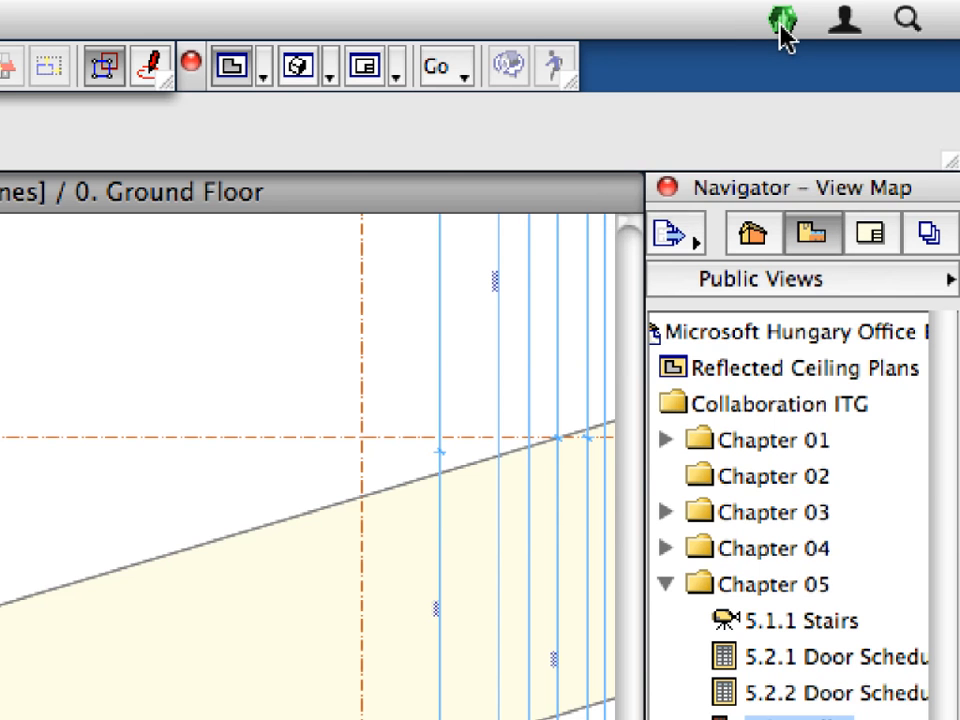
Reach the Server Manager's Projects list and select the MS Building-TW project
left_click(782, 20)
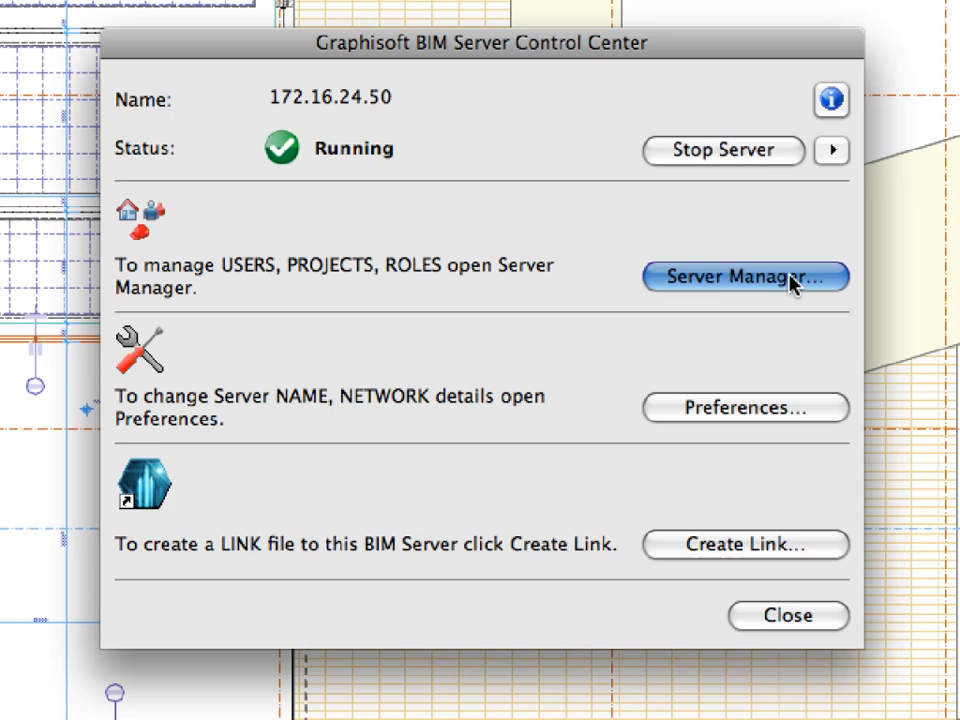
left_click(744, 276)
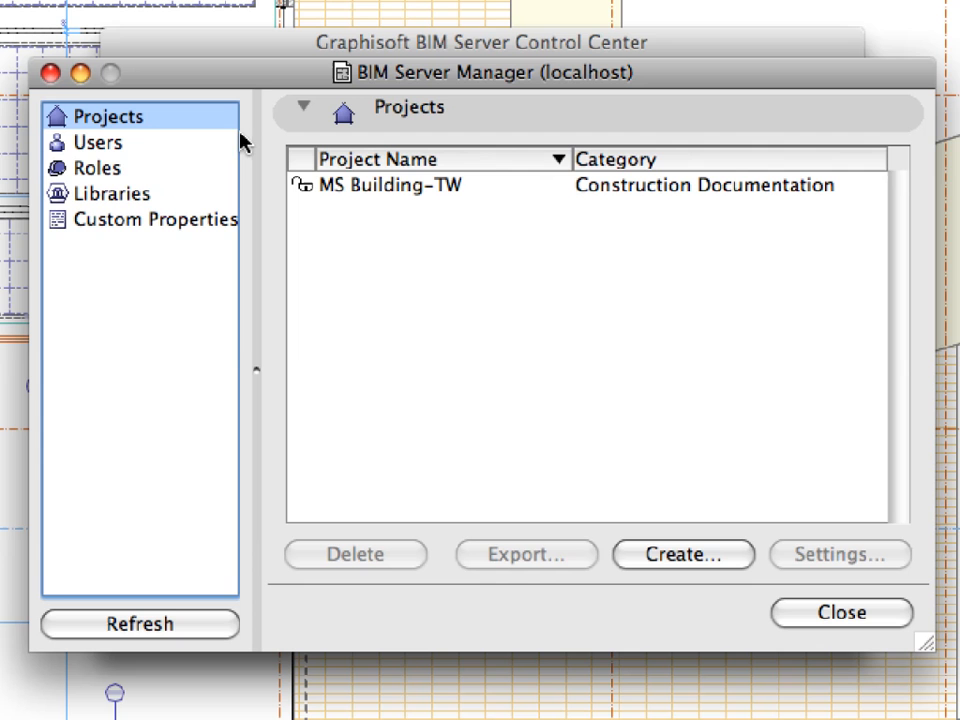
mouse_move(156, 120)
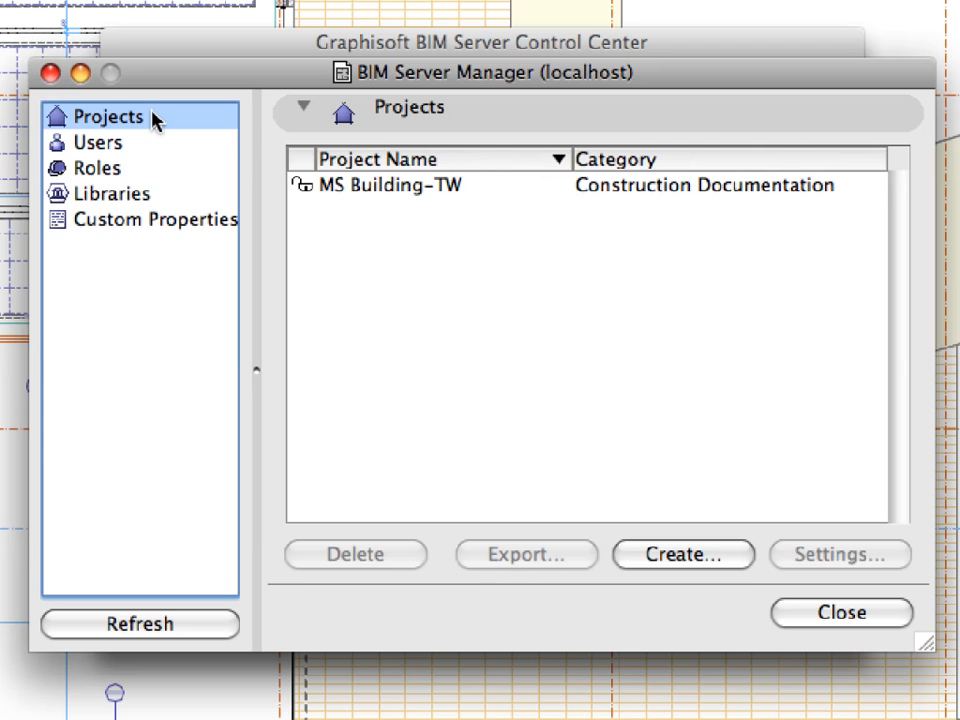
left_click(430, 184)
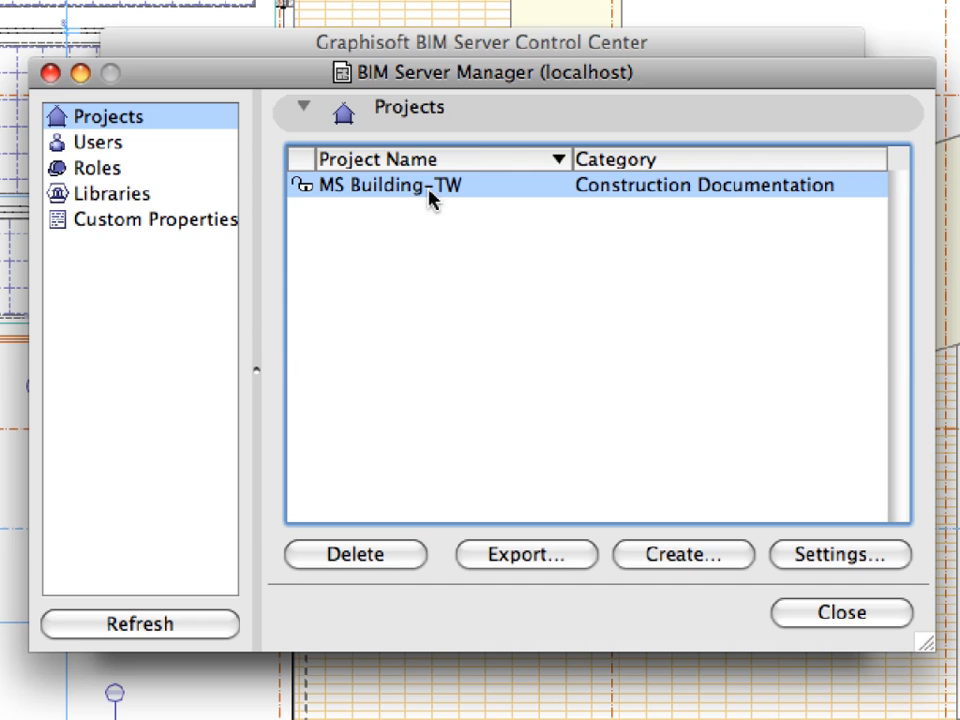
mouse_move(500, 196)
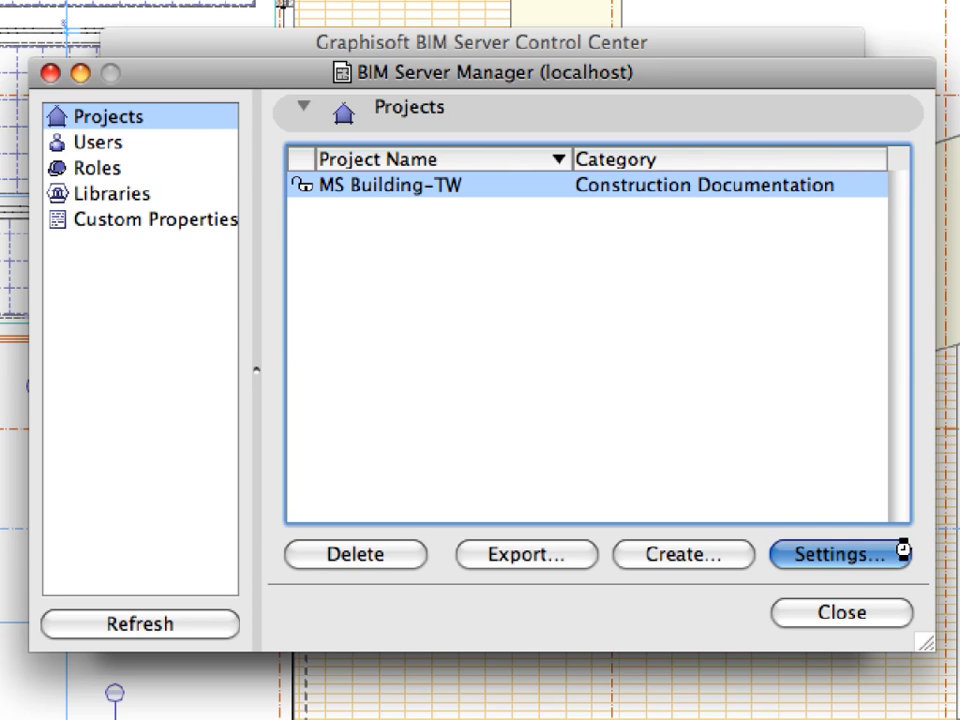
Show MS Building-TW's backups with the time column widened to full dates
left_click(840, 554)
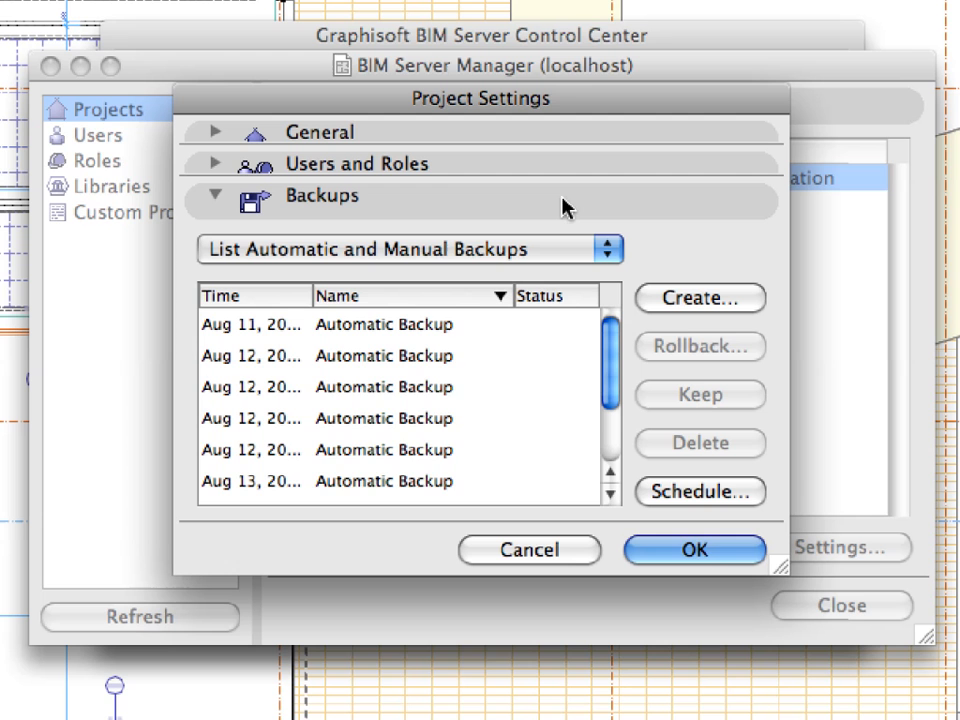
left_click_drag(310, 296, 384, 296)
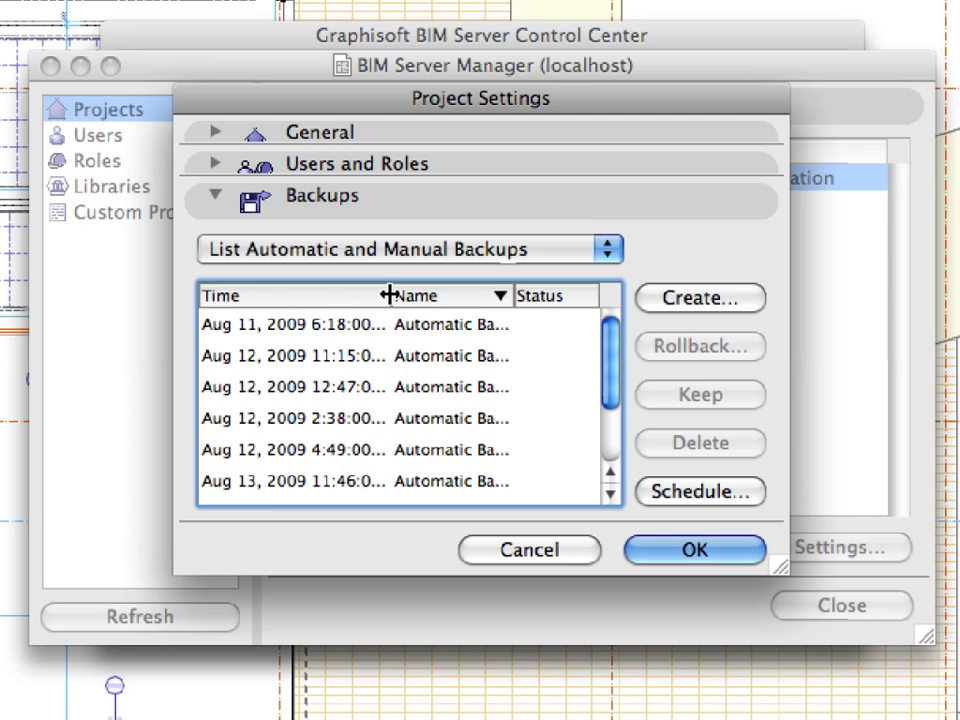
left_click_drag(384, 296, 444, 296)
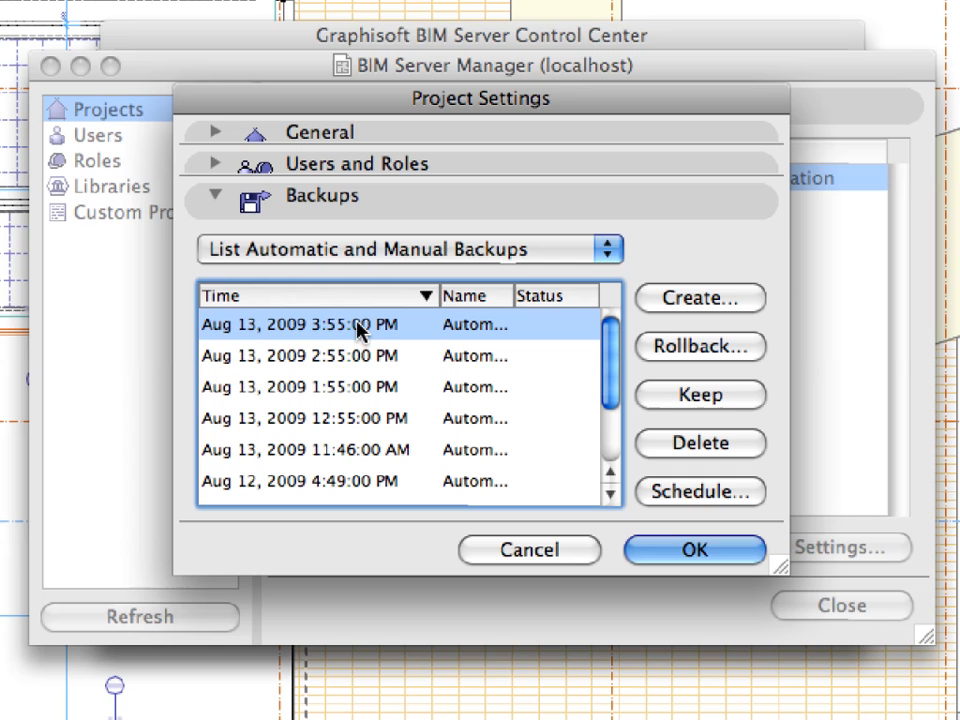
mouse_move(744, 362)
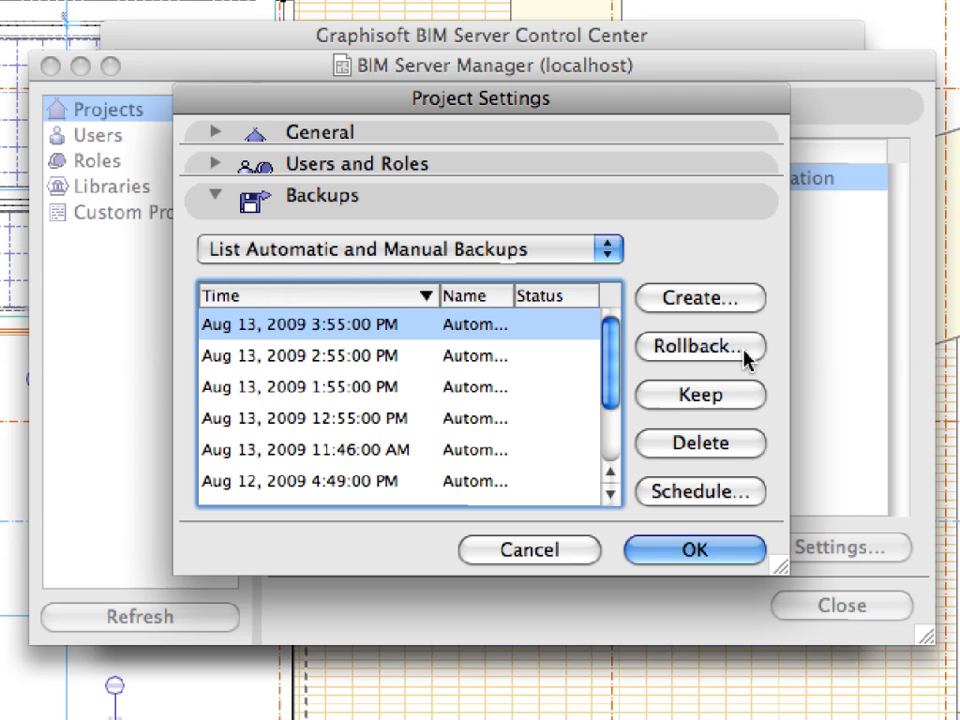
Roll back to the Aug 13, 2009 3:55 PM backup, overwriting the current project
left_click(700, 346)
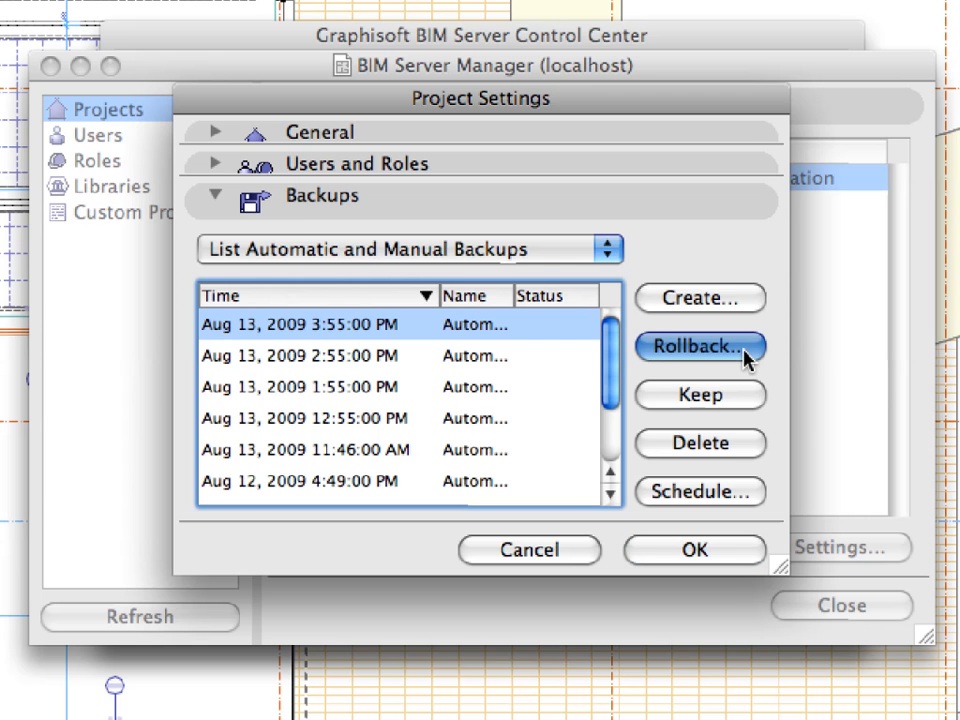
left_click(700, 346)
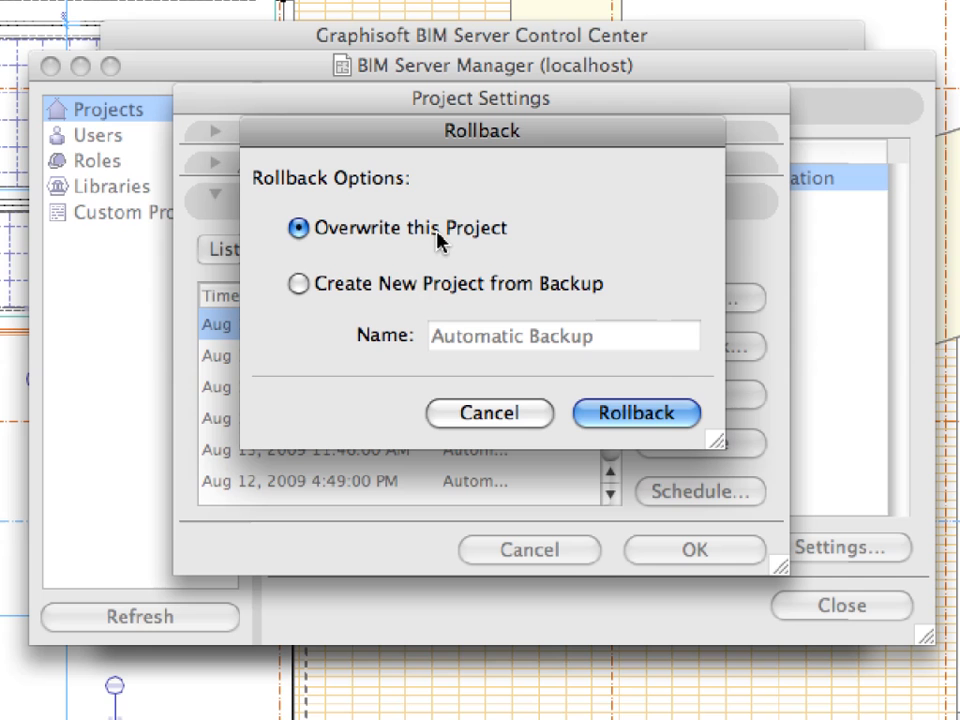
mouse_move(578, 286)
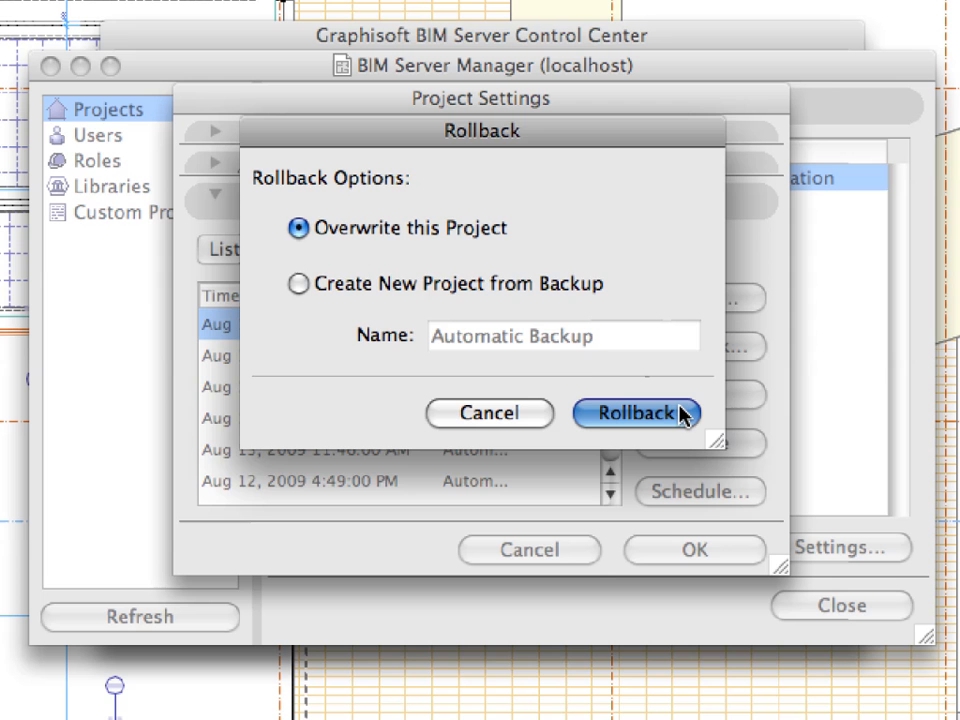
left_click(636, 412)
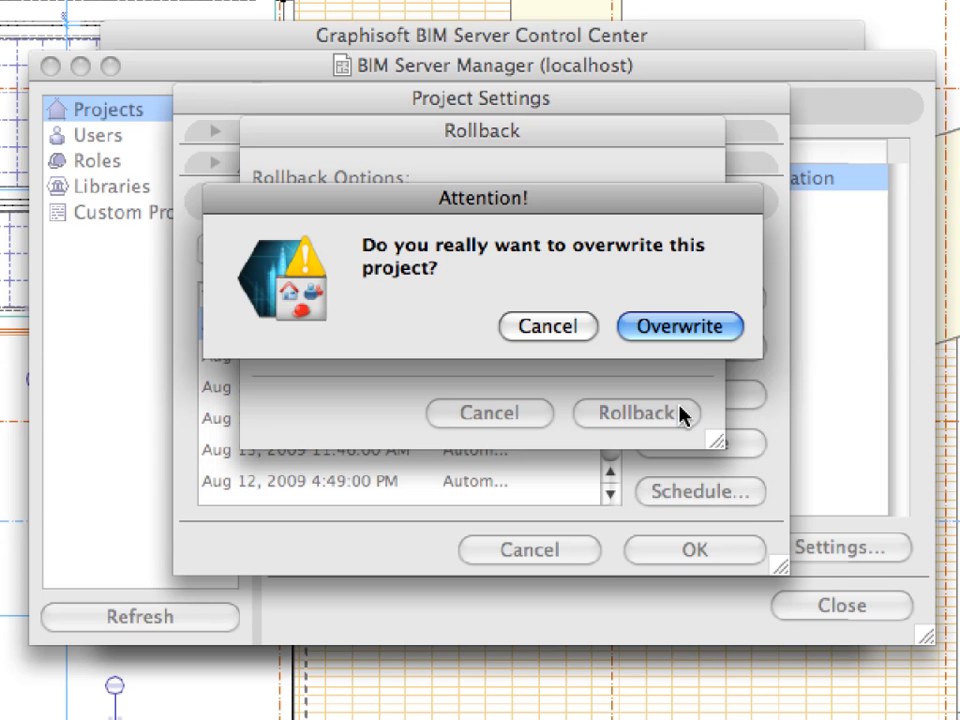
mouse_move(700, 338)
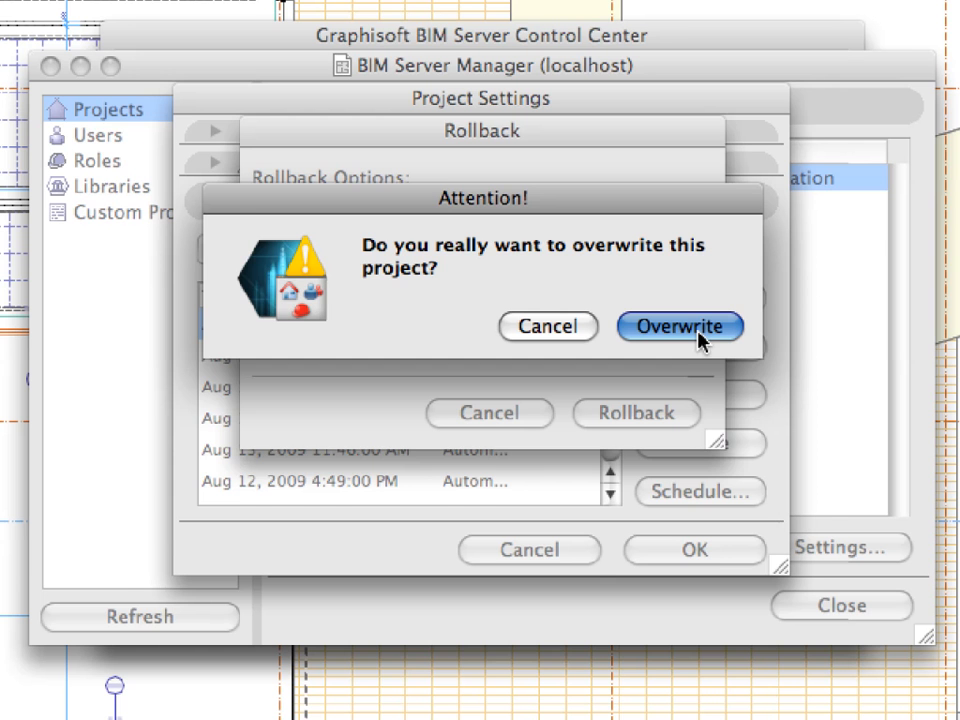
left_click(680, 326)
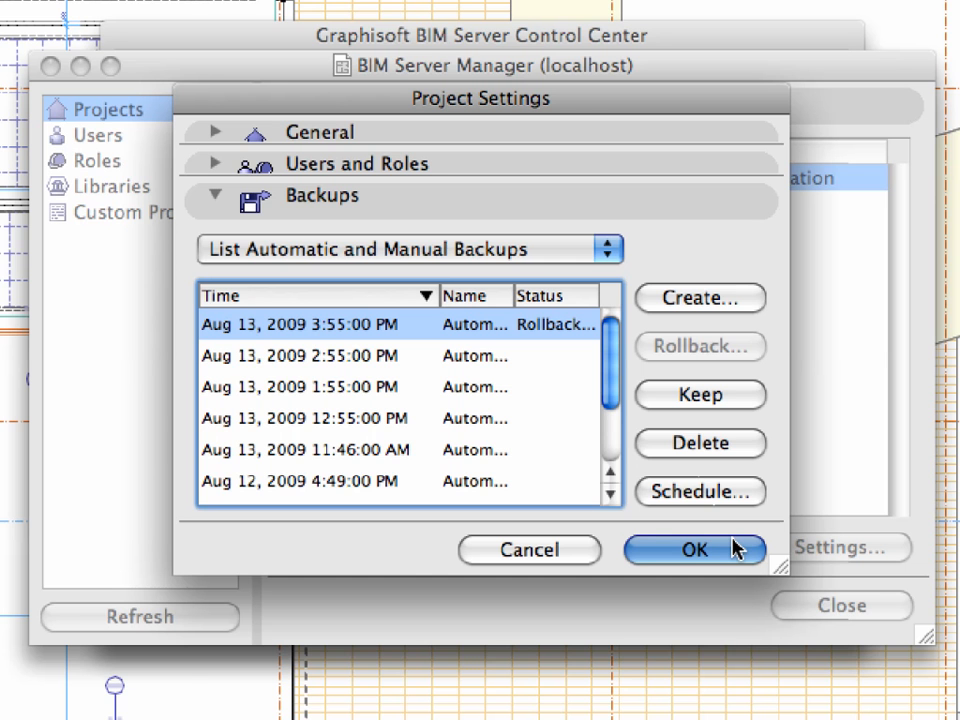
Dismiss Project Settings with OK and close the BIM Server Manager window
left_click(694, 550)
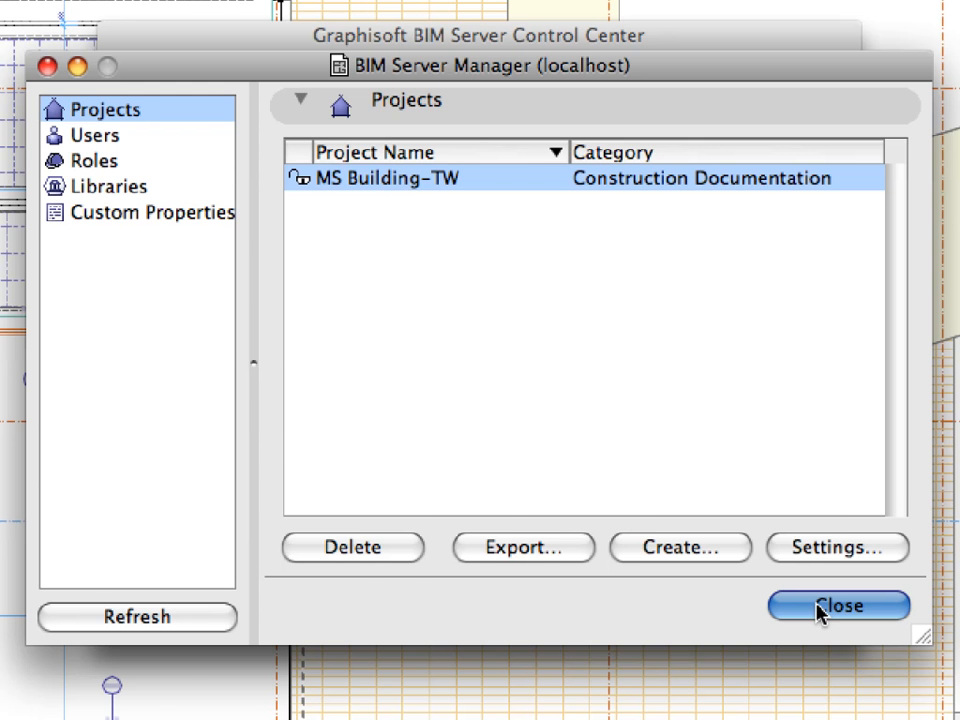
left_click(838, 604)
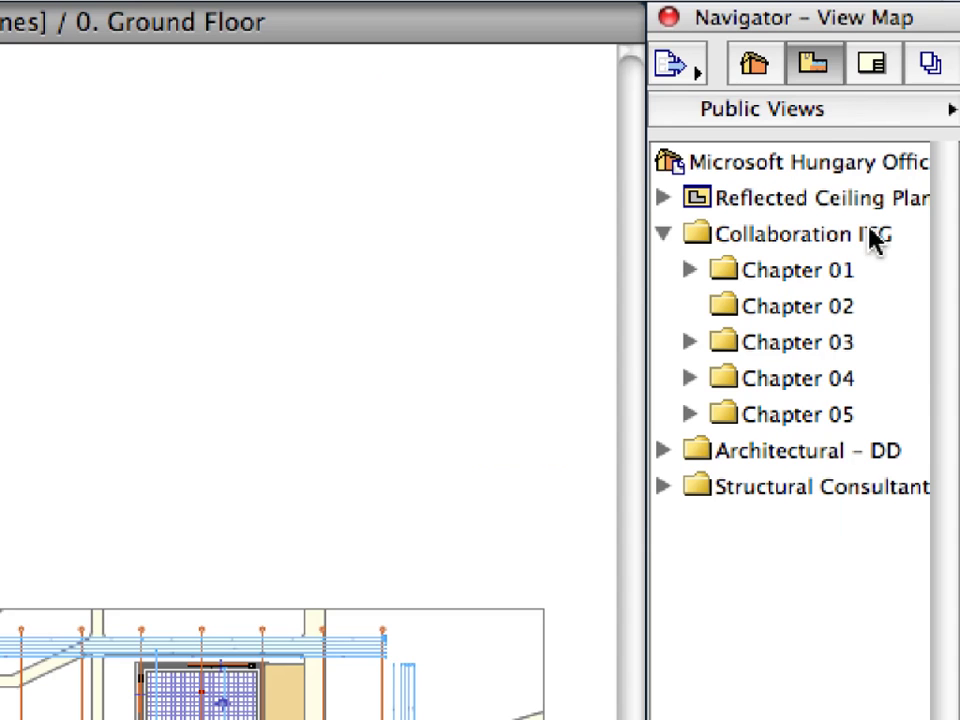
mouse_move(812, 62)
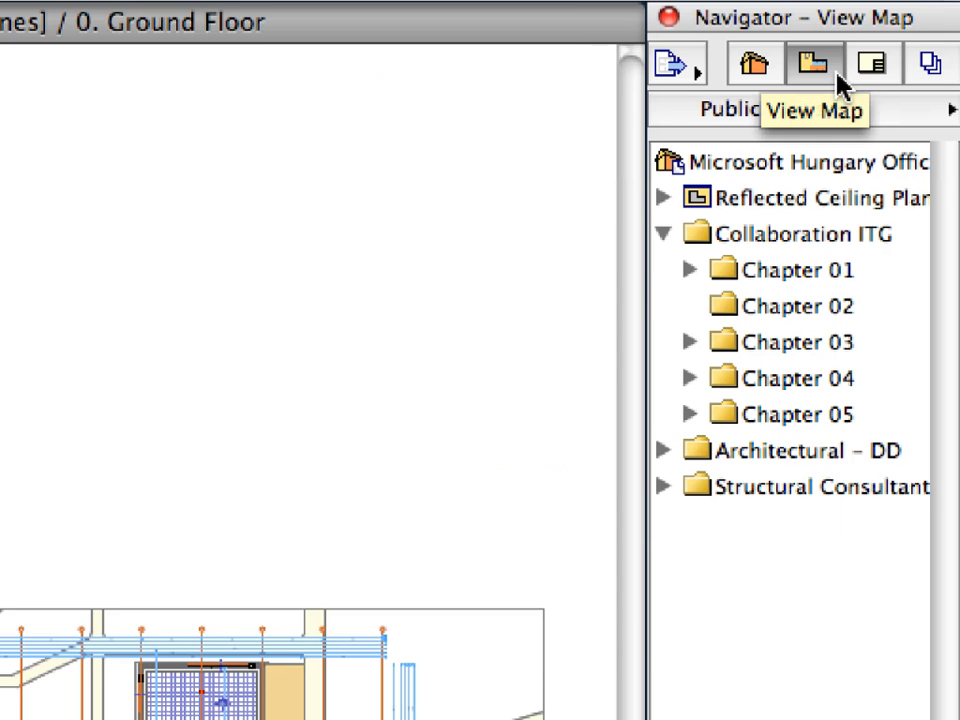
mouse_move(764, 338)
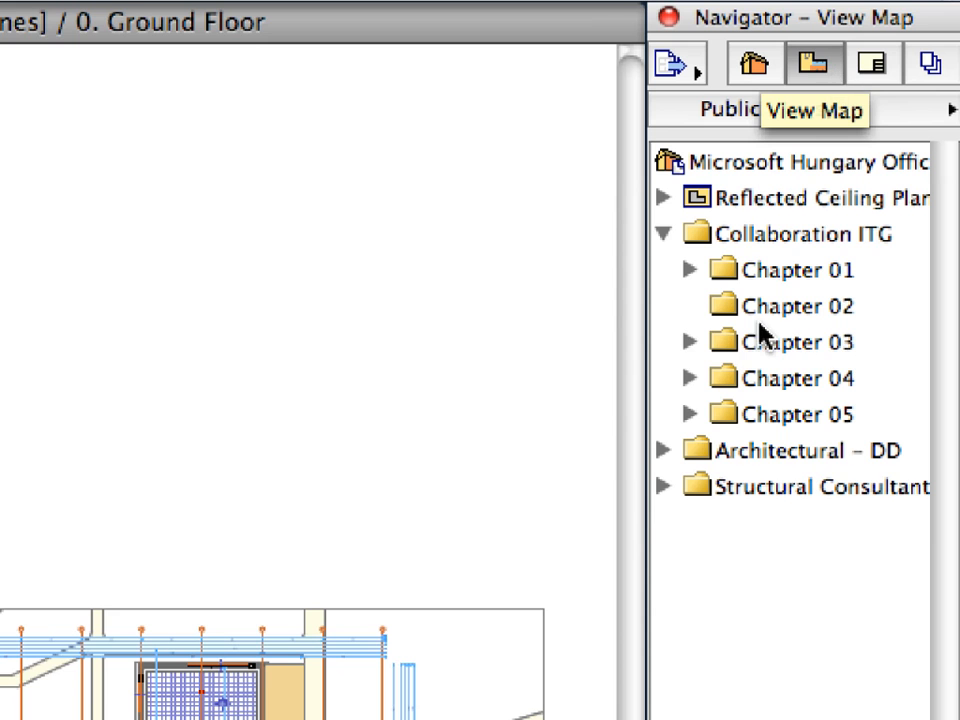
Select the restored Architectural - DD view set in the Navigator View Map
left_click(790, 450)
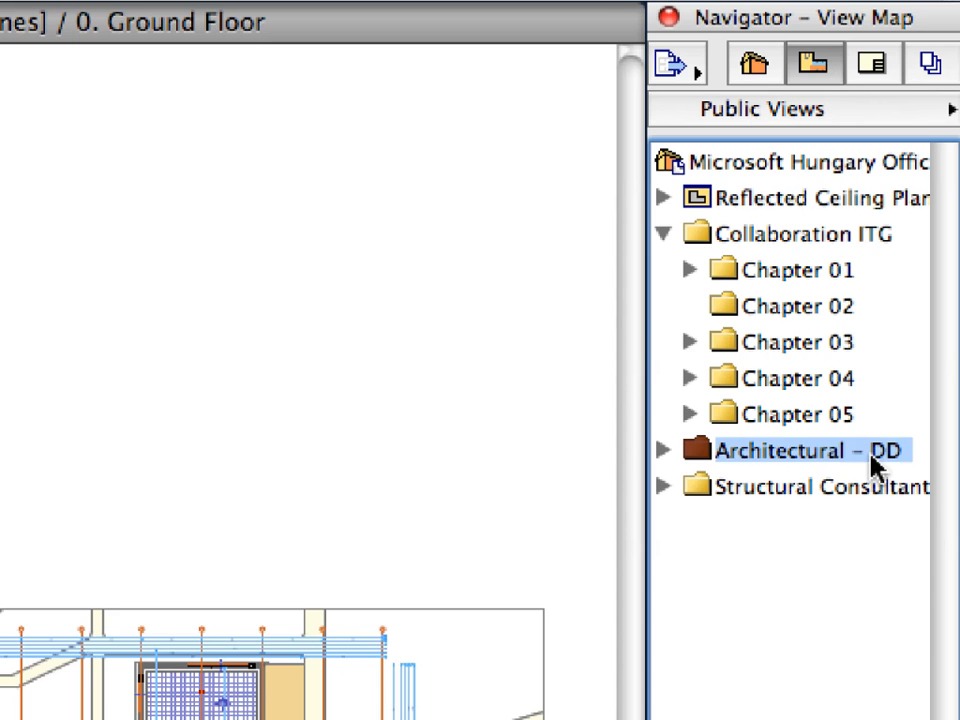
mouse_move(804, 548)
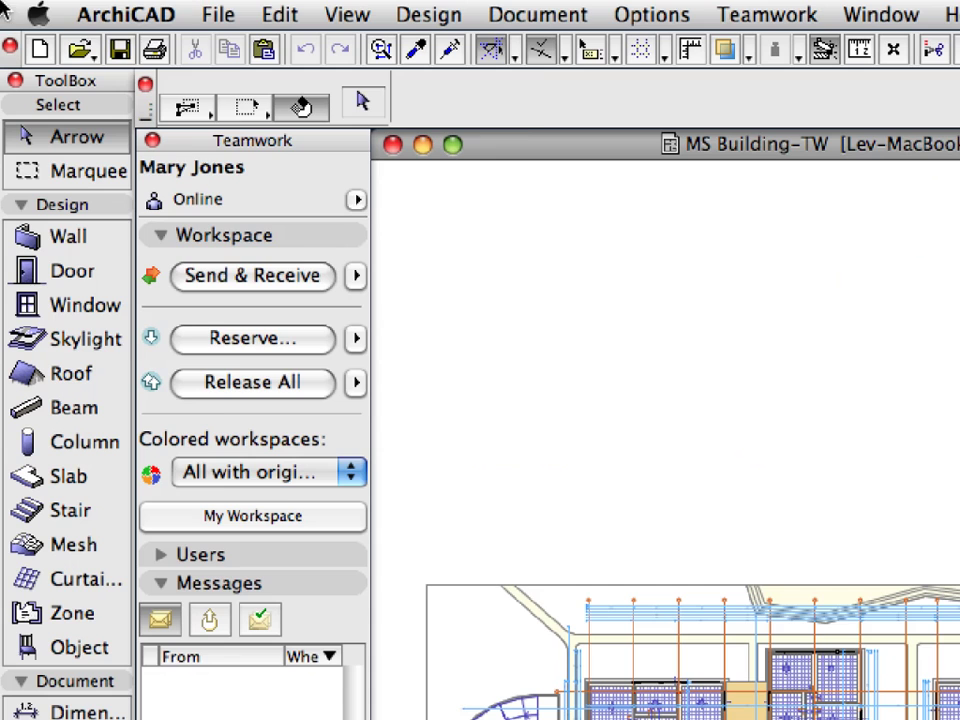
Save the project as ArchiCAD Solo Project 'Collaboration ITG' in the Chapter 01-05 folder
left_click(218, 14)
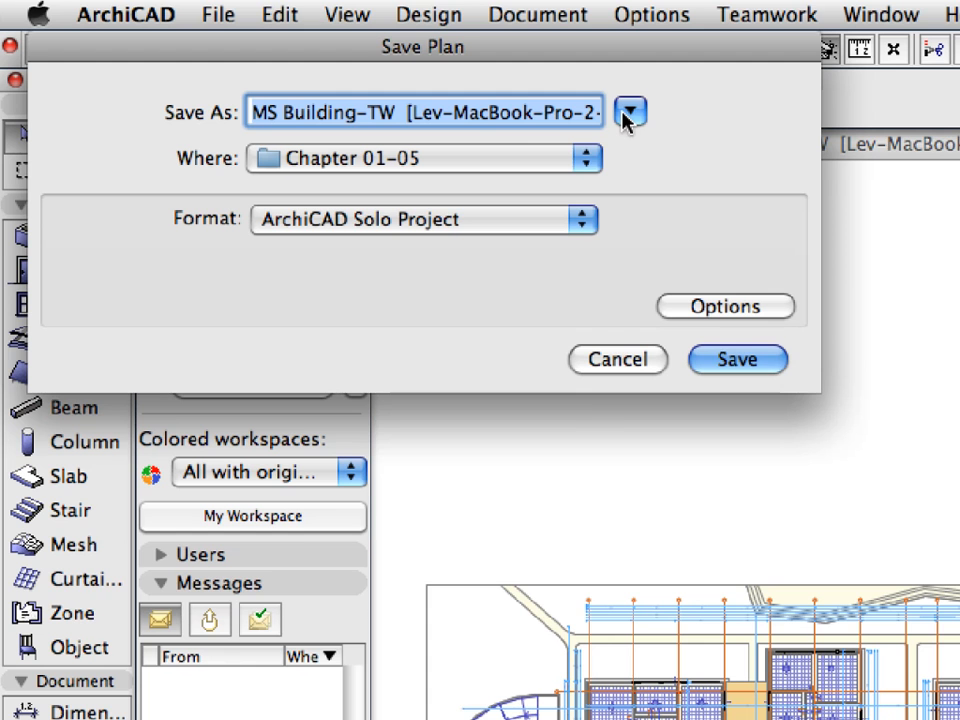
left_click(582, 218)
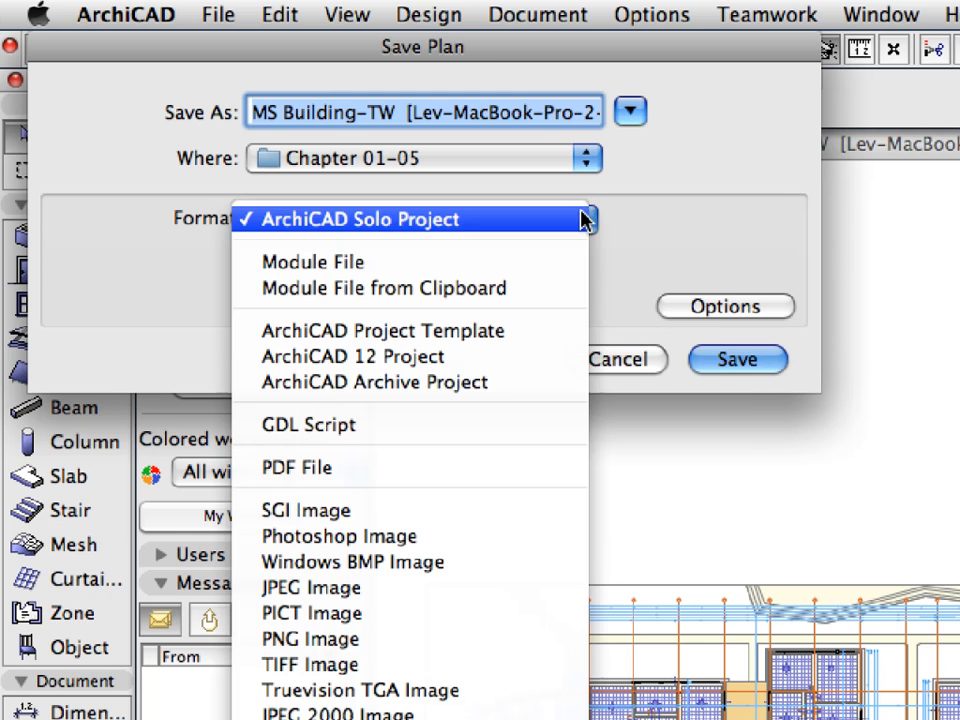
mouse_move(568, 218)
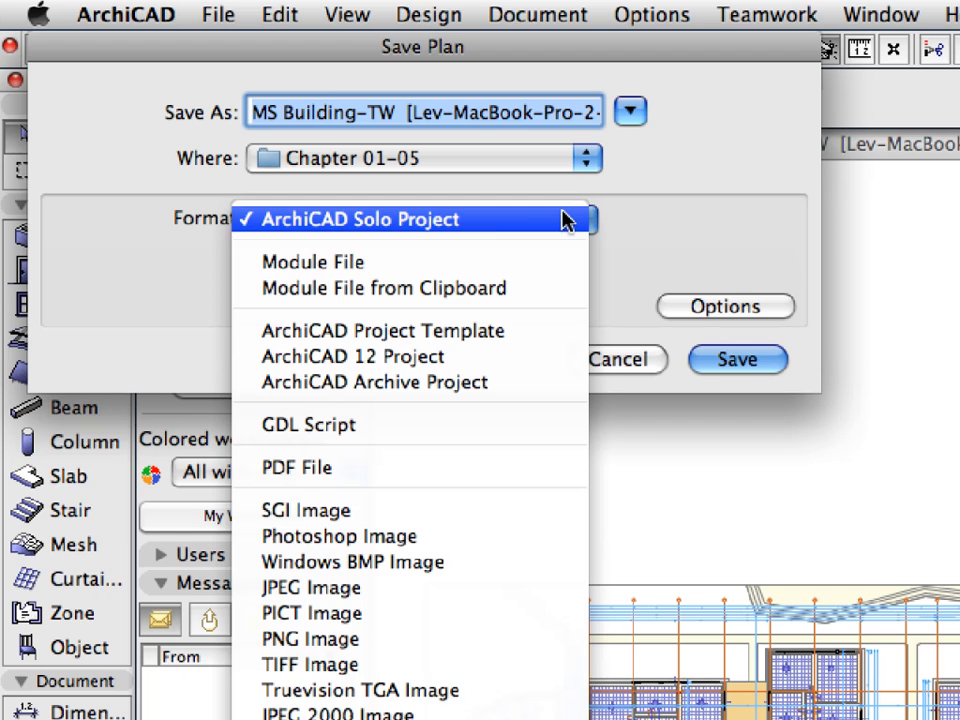
left_click(354, 218)
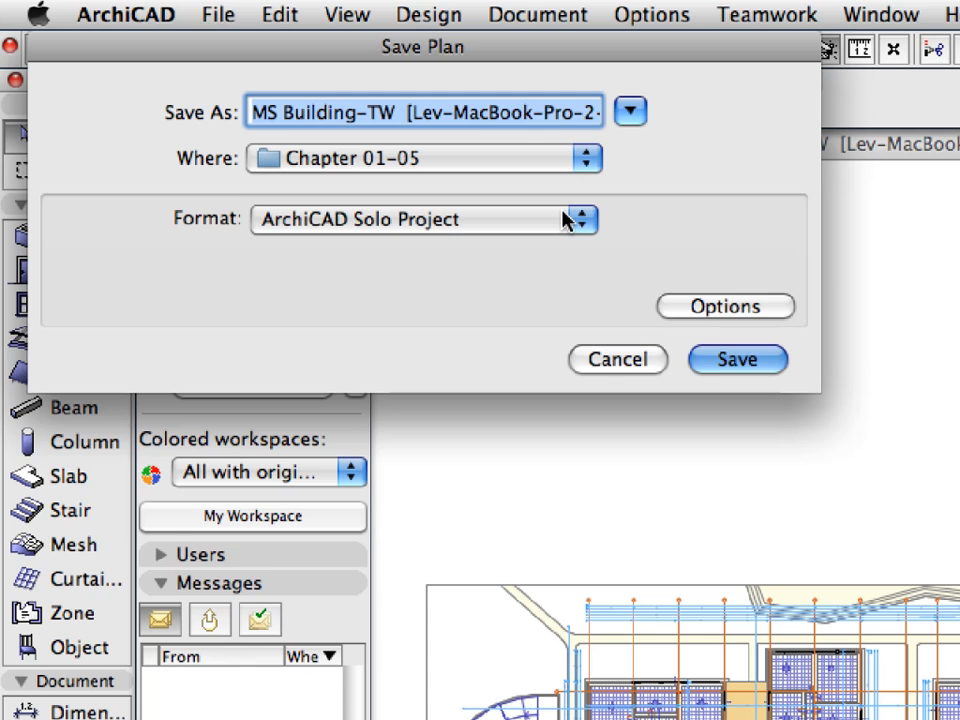
type("Collab")
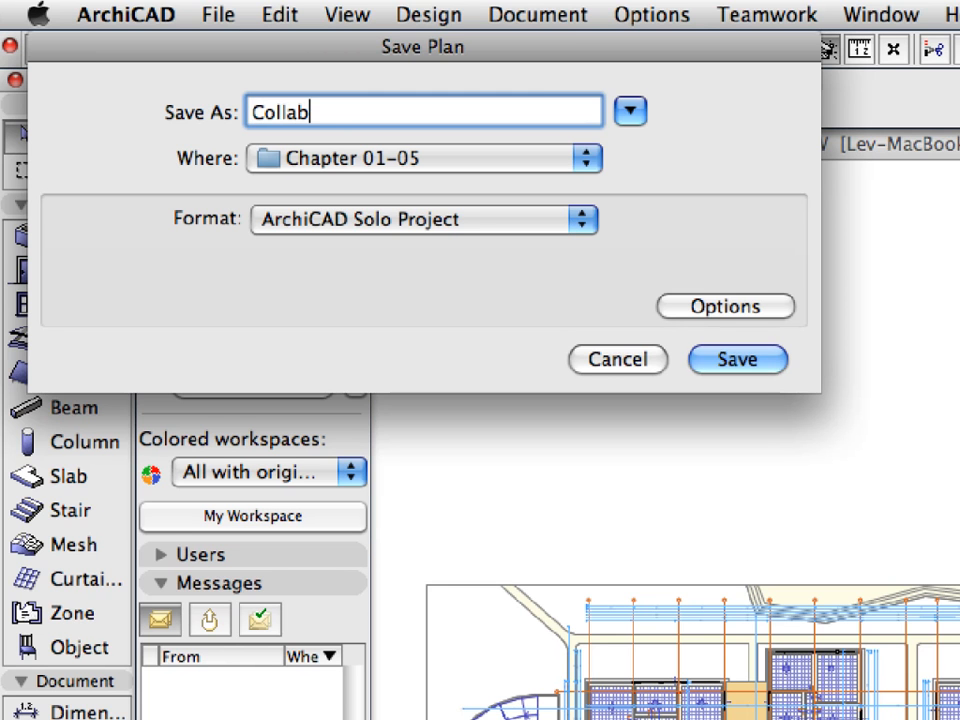
type("oration ITG")
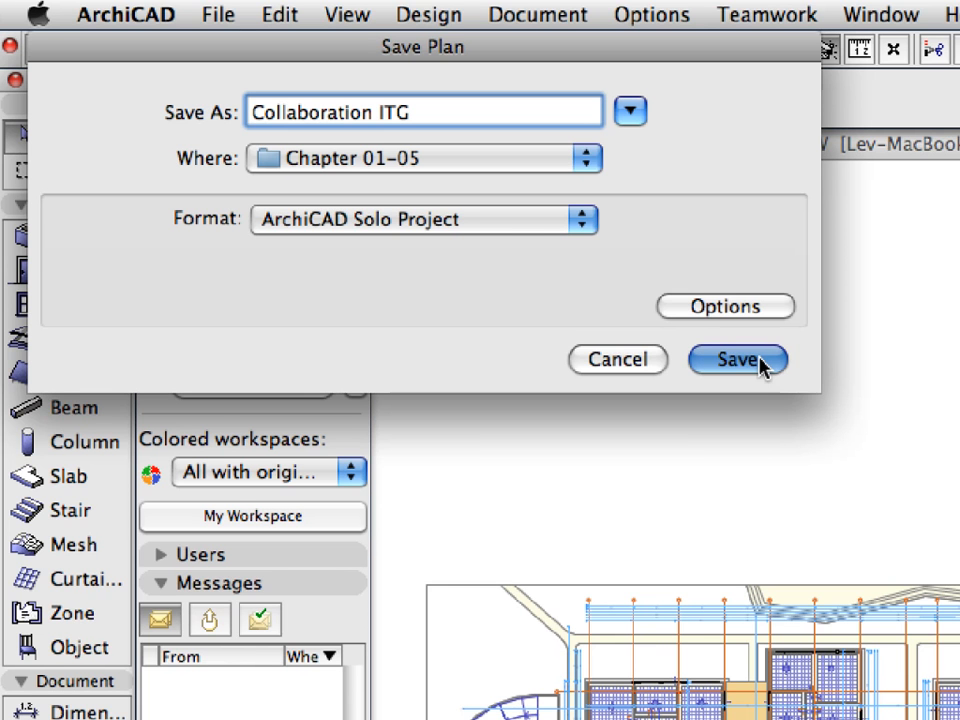
left_click(738, 360)
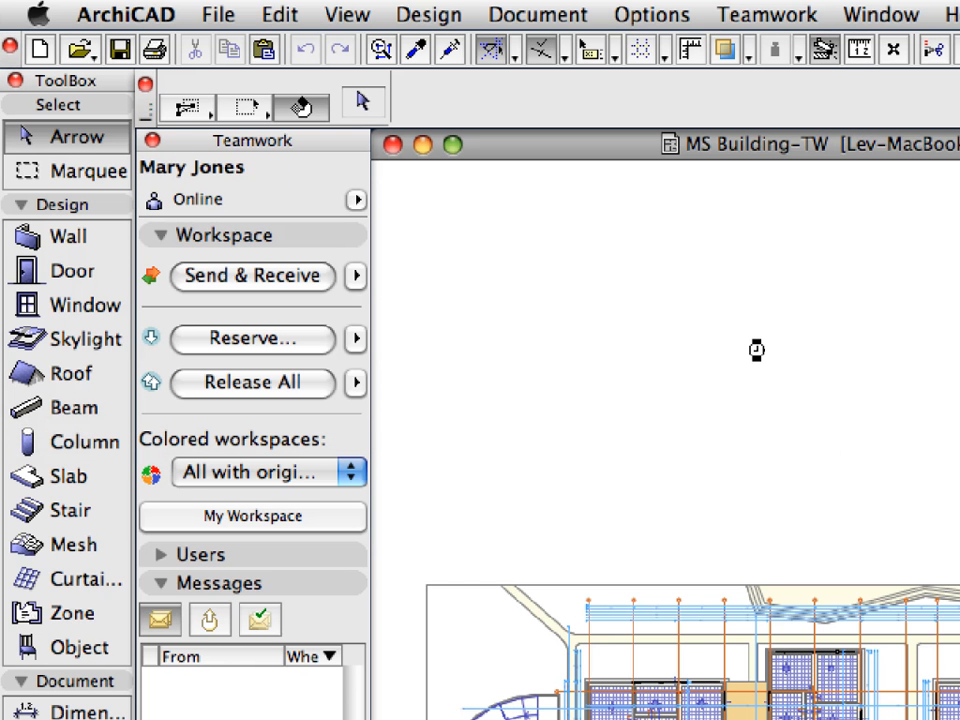
mouse_move(760, 352)
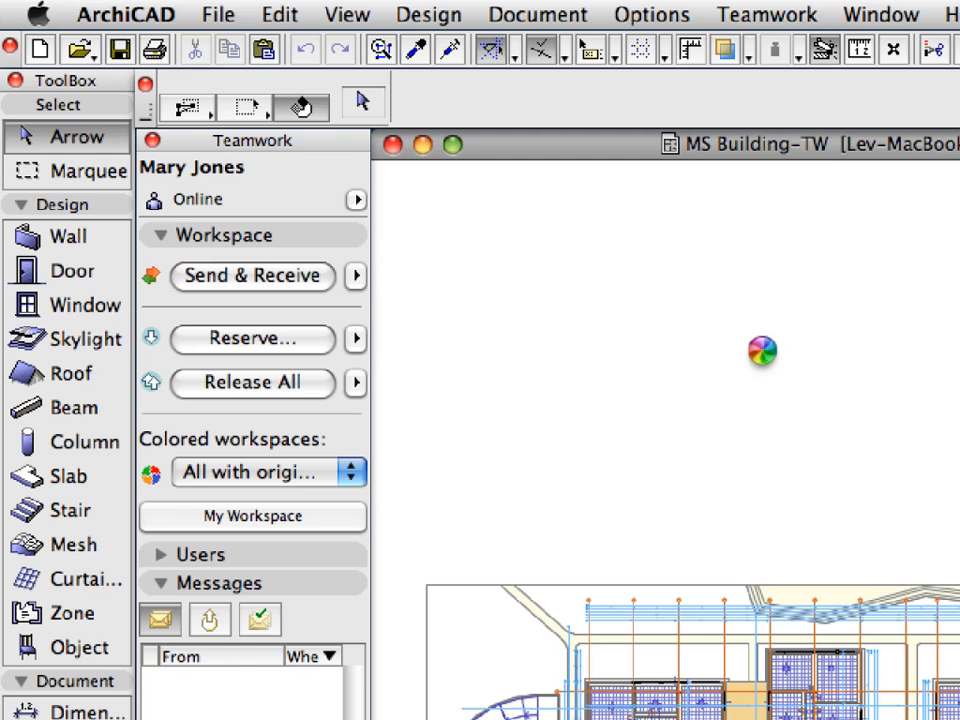